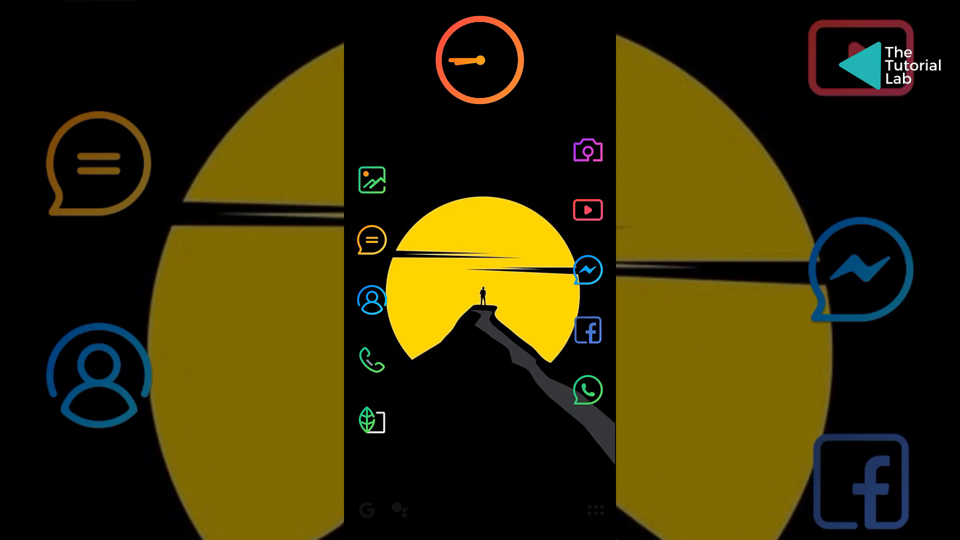
# Launch Snapseed and load the noisy grayscale portrait from Recents into the editor.
pyautogui.click(372, 420)
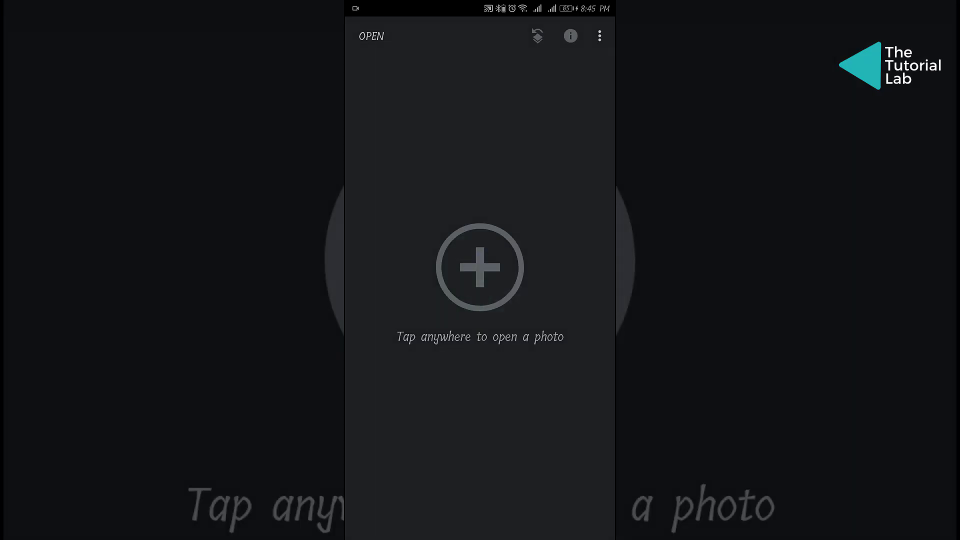
pyautogui.click(489, 276)
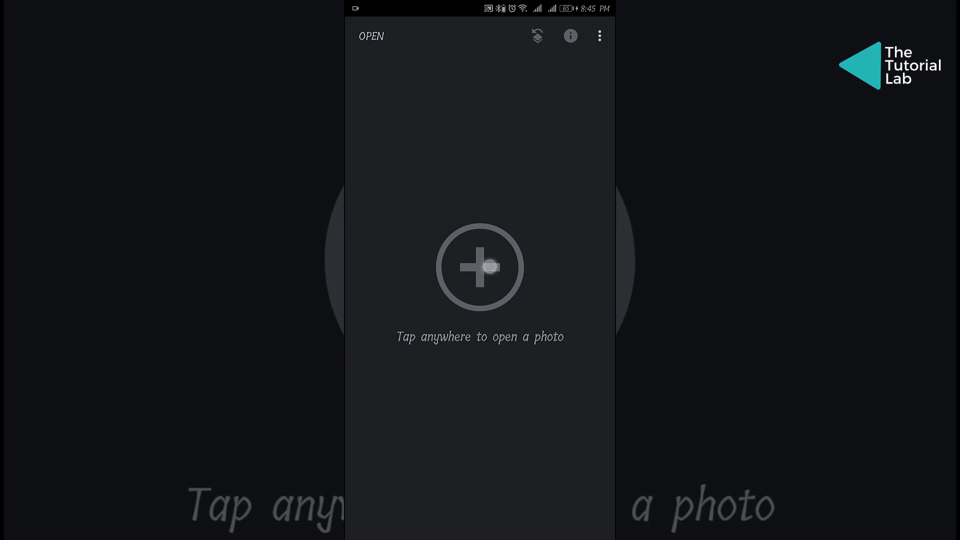
pyautogui.click(479, 269)
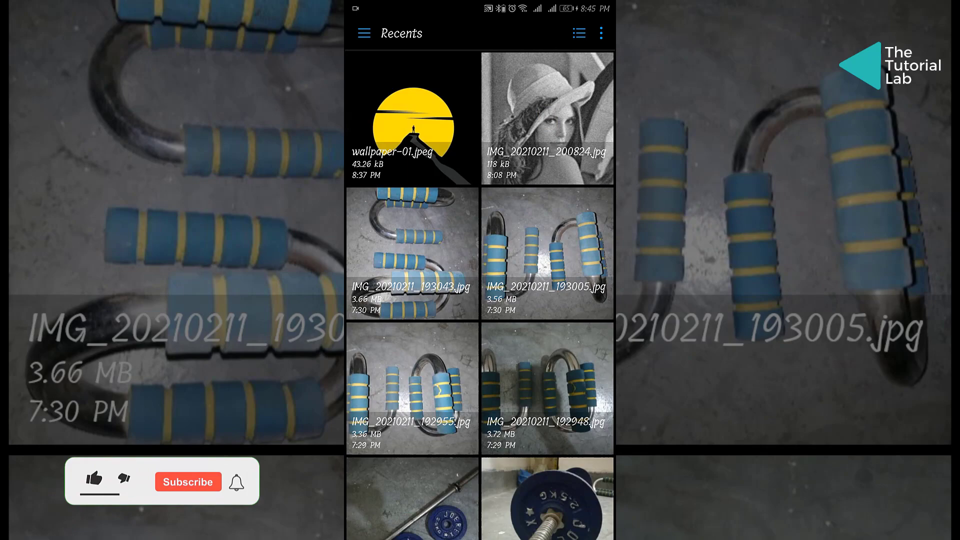
pyautogui.click(547, 118)
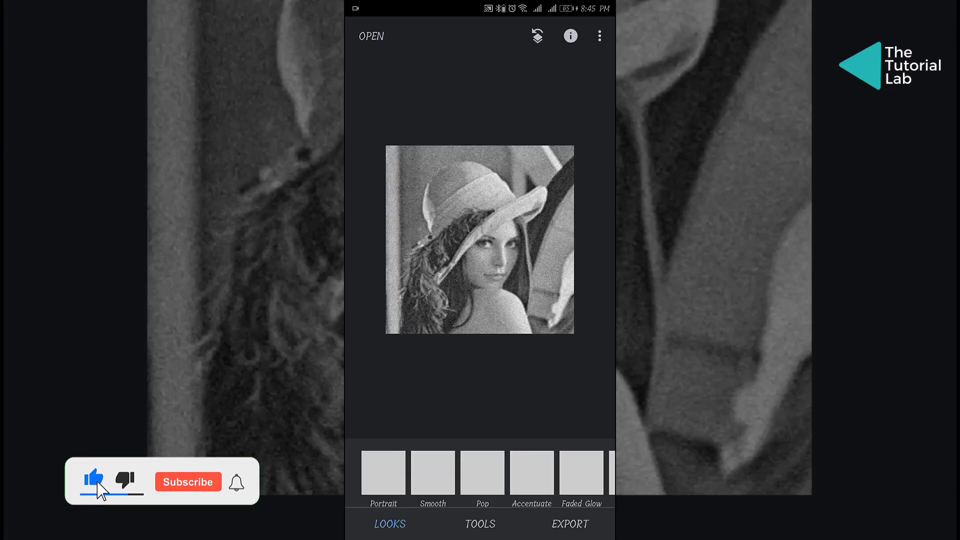
# Show the tools grid over the grainy portrait.
pyautogui.click(188, 481)
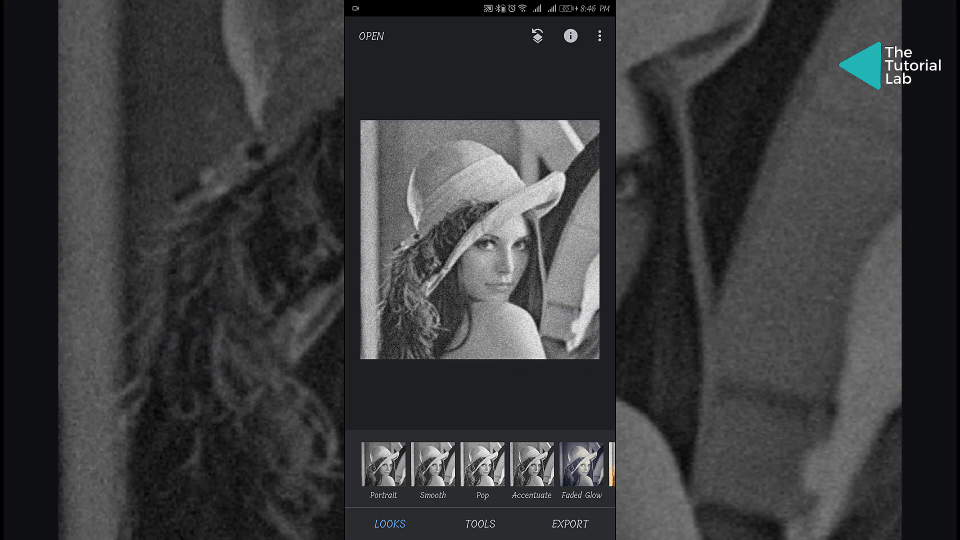
pyautogui.click(481, 524)
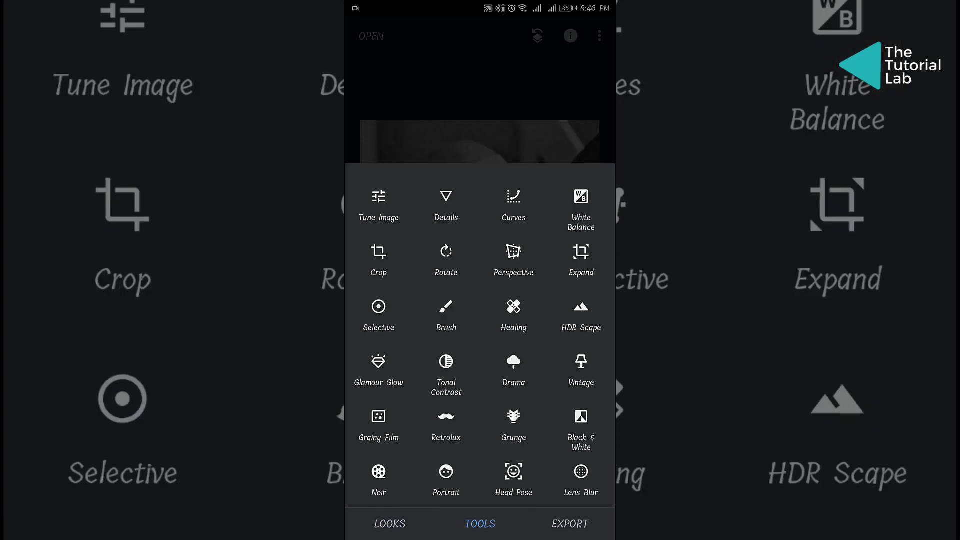
# In the Details tool, drag Structure down to -100 and compare against the original.
pyautogui.click(447, 205)
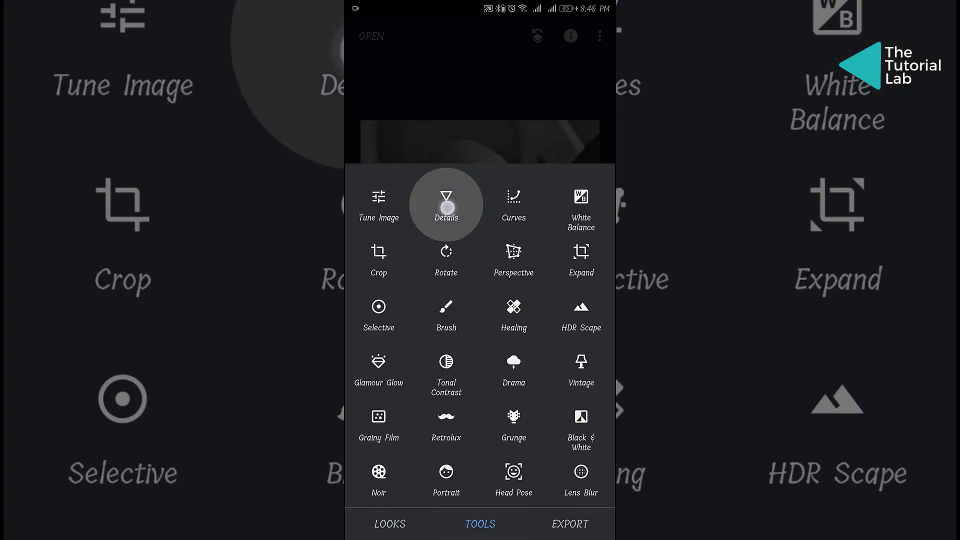
pyautogui.click(446, 204)
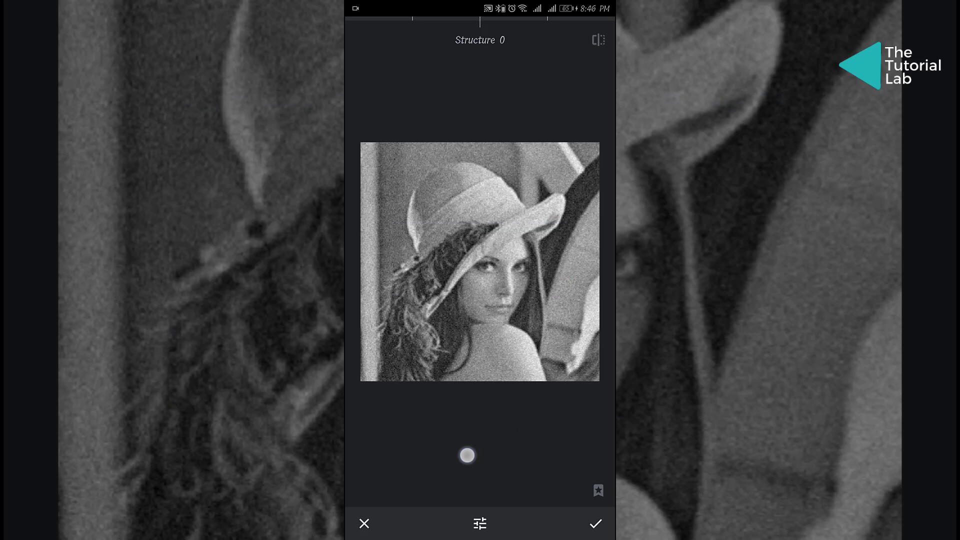
pyautogui.moveTo(467, 454); pyautogui.dragTo(429, 455)
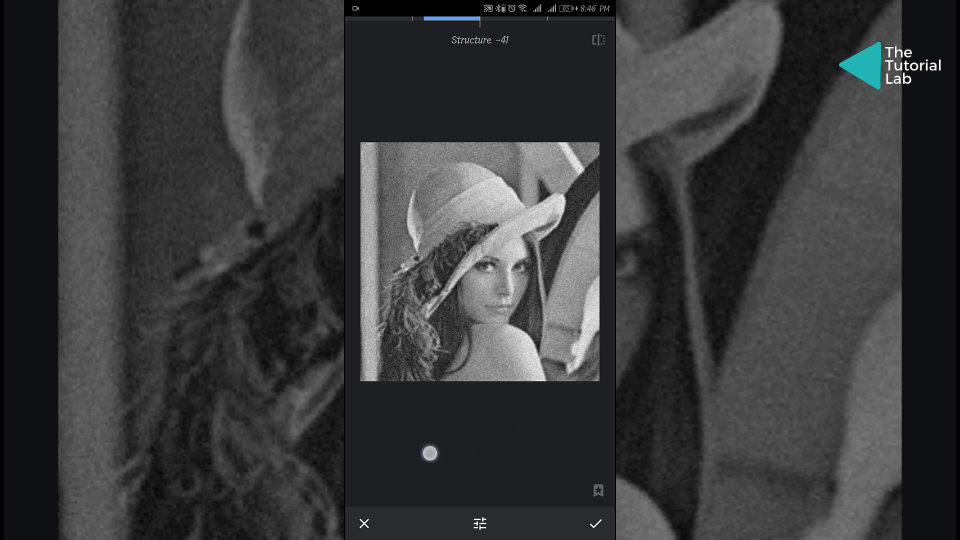
pyautogui.moveTo(429, 453); pyautogui.dragTo(369, 456)
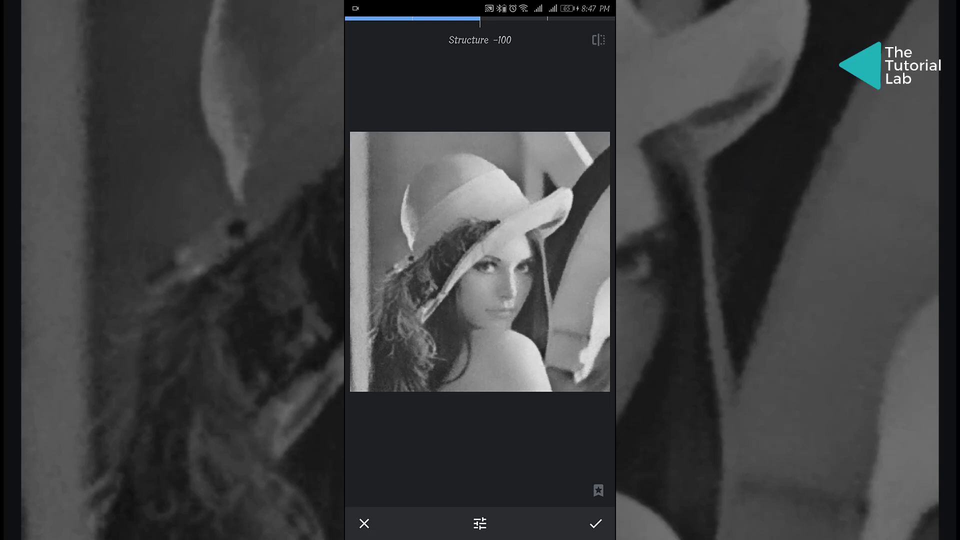
pyautogui.click(598, 40)
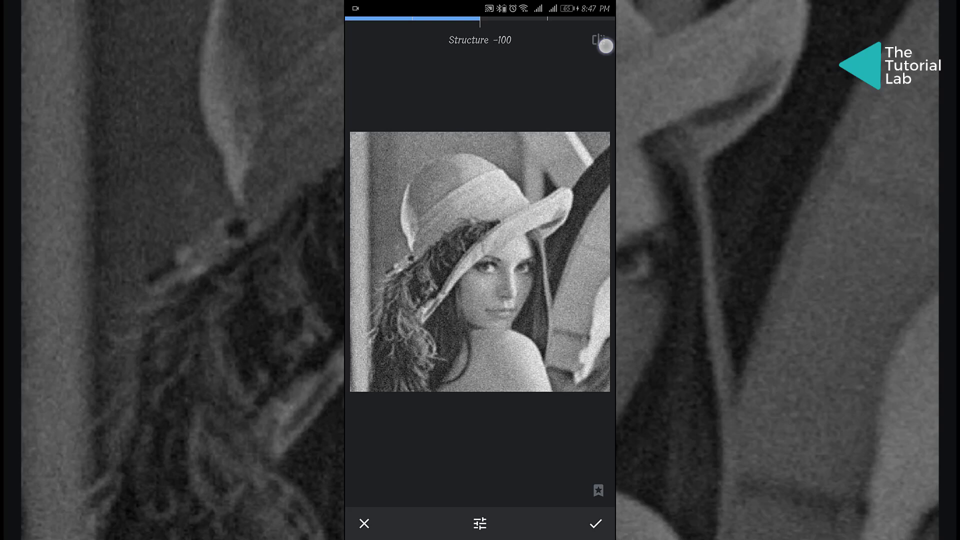
pyautogui.click(596, 40)
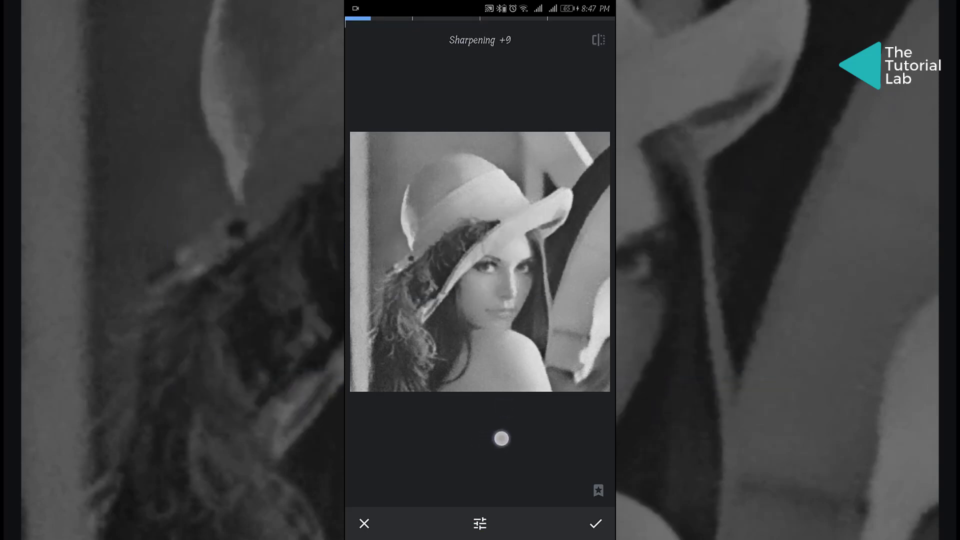
# Try Sharpening between +9 and +78, settling on a slight amount around +14.
pyautogui.moveTo(501, 438); pyautogui.dragTo(509, 438)
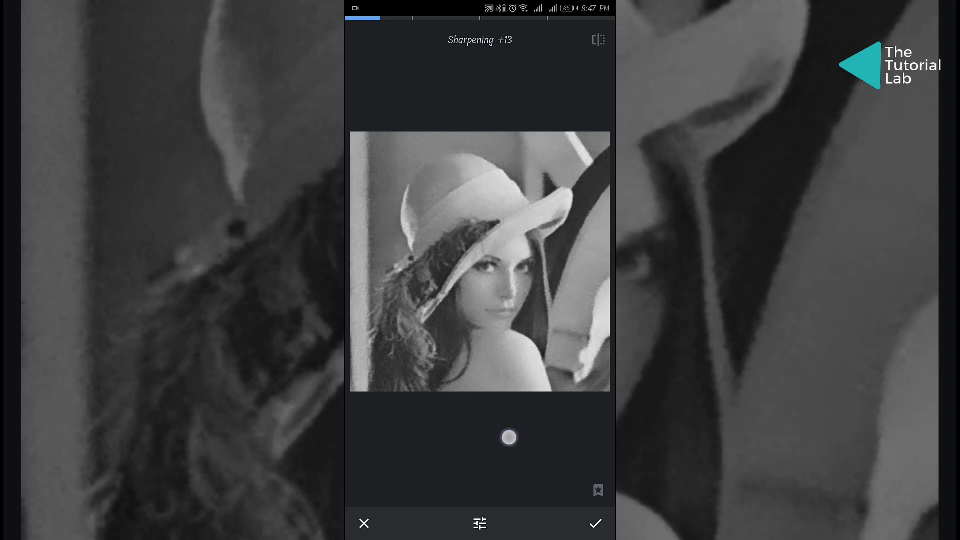
pyautogui.moveTo(509, 437); pyautogui.dragTo(500, 437)
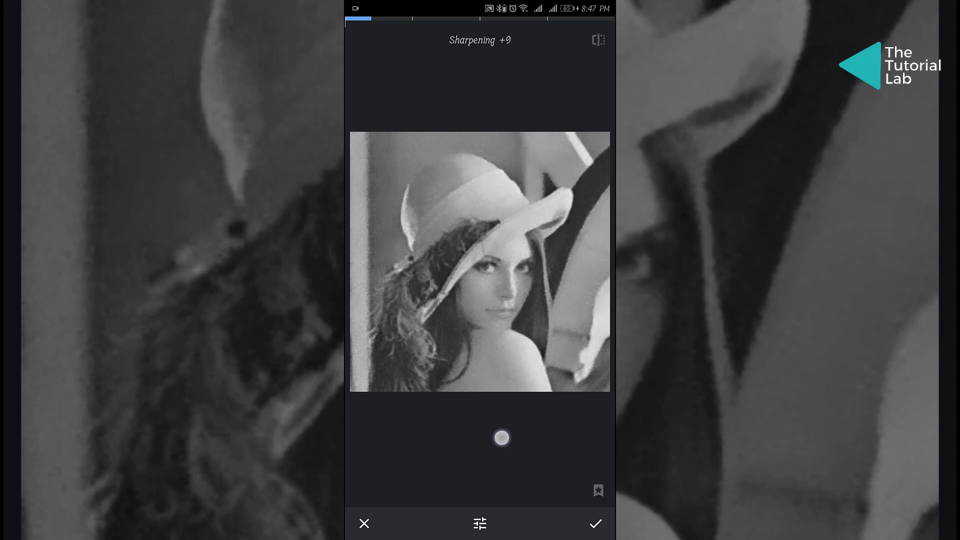
pyautogui.moveTo(502, 438); pyautogui.dragTo(498, 438)
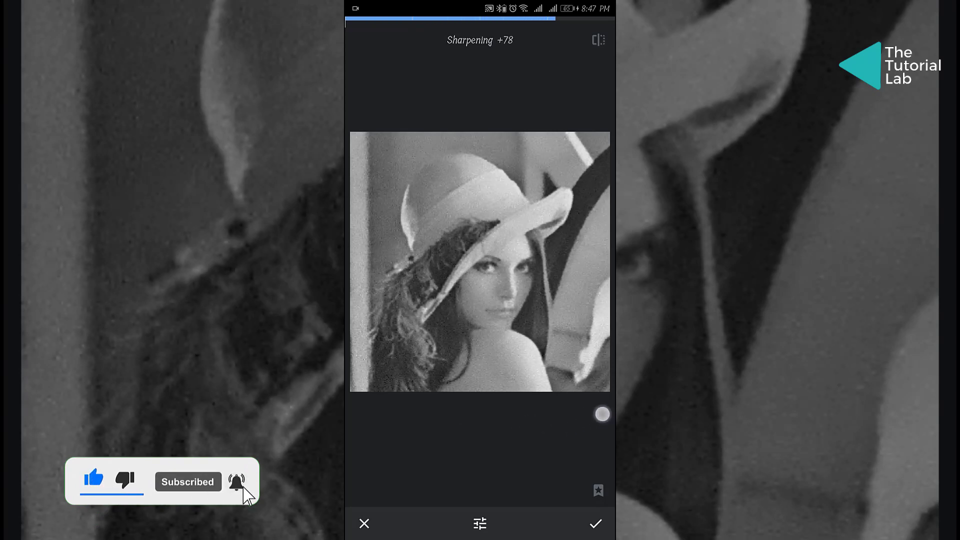
pyautogui.moveTo(602, 414); pyautogui.dragTo(464, 440)
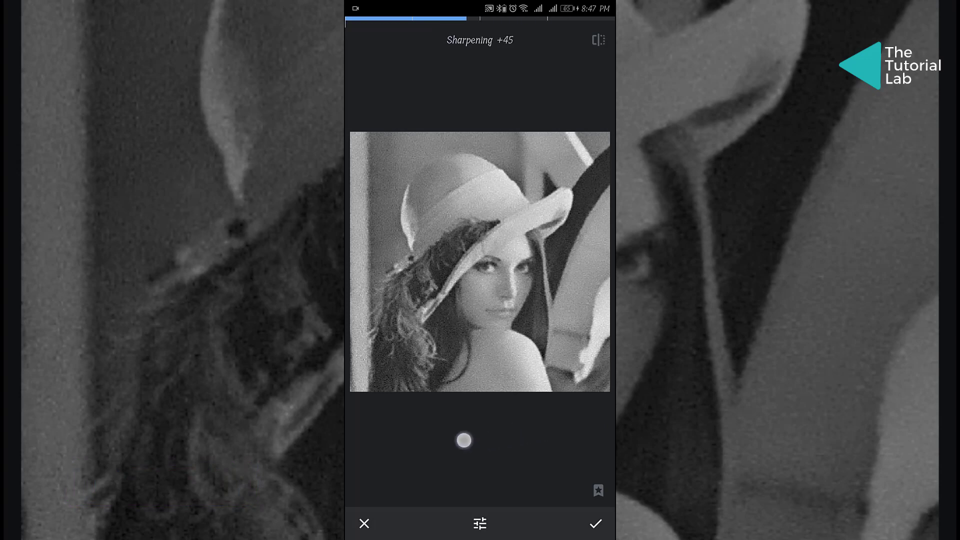
pyautogui.moveTo(463, 440); pyautogui.dragTo(460, 431)
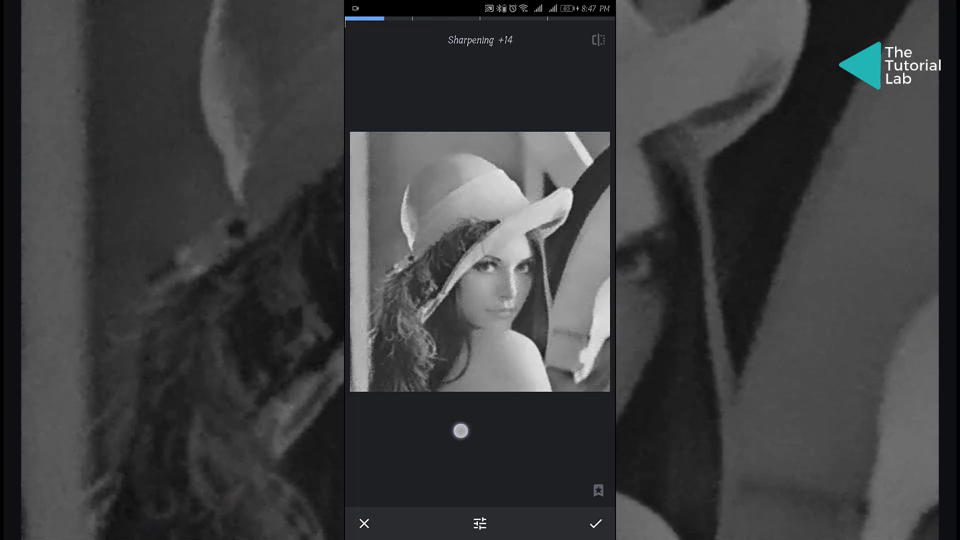
pyautogui.moveTo(461, 430); pyautogui.dragTo(452, 430)
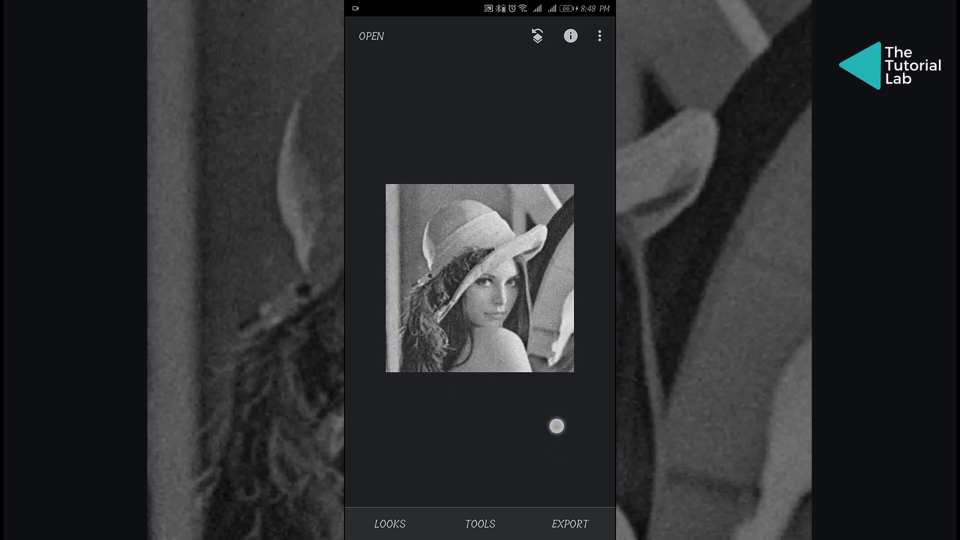
pyautogui.click(479, 524)
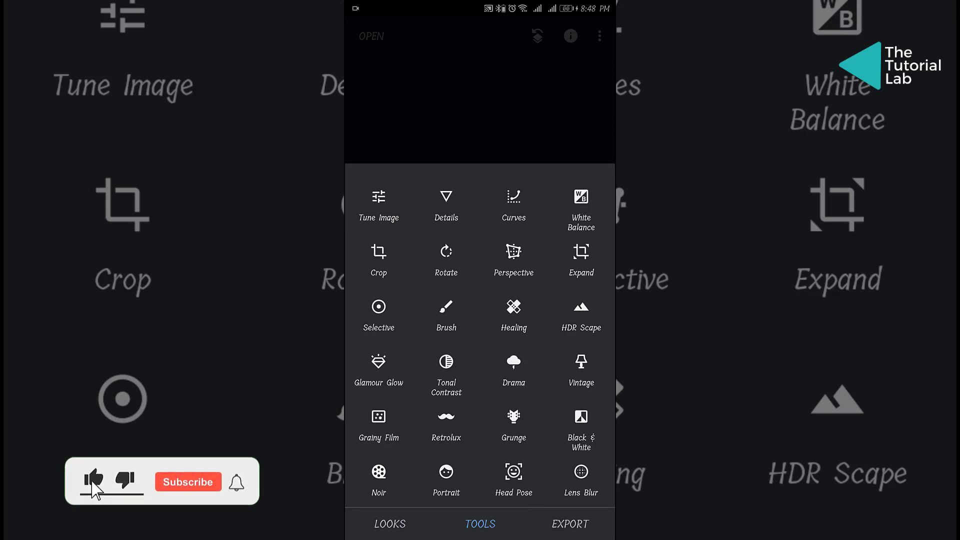
pyautogui.click(93, 485)
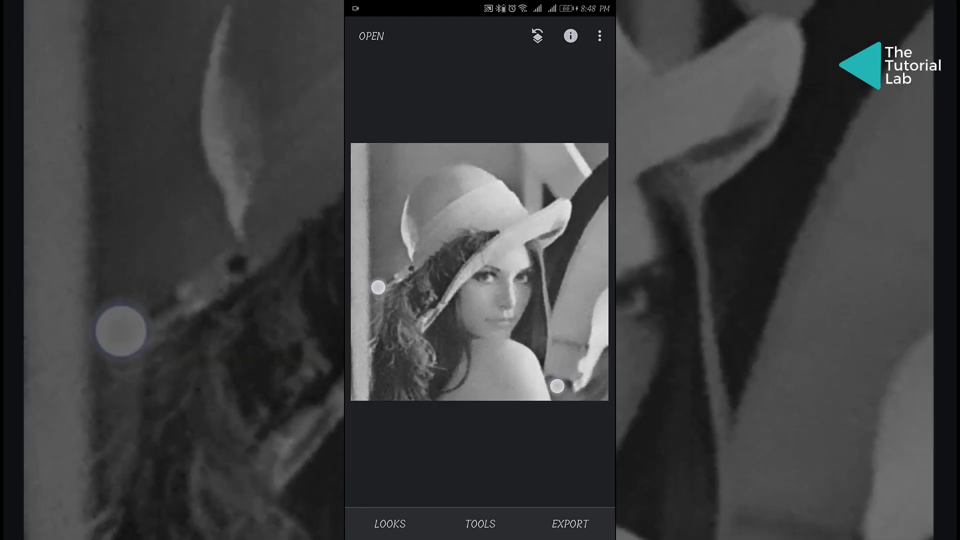
pyautogui.click(481, 524)
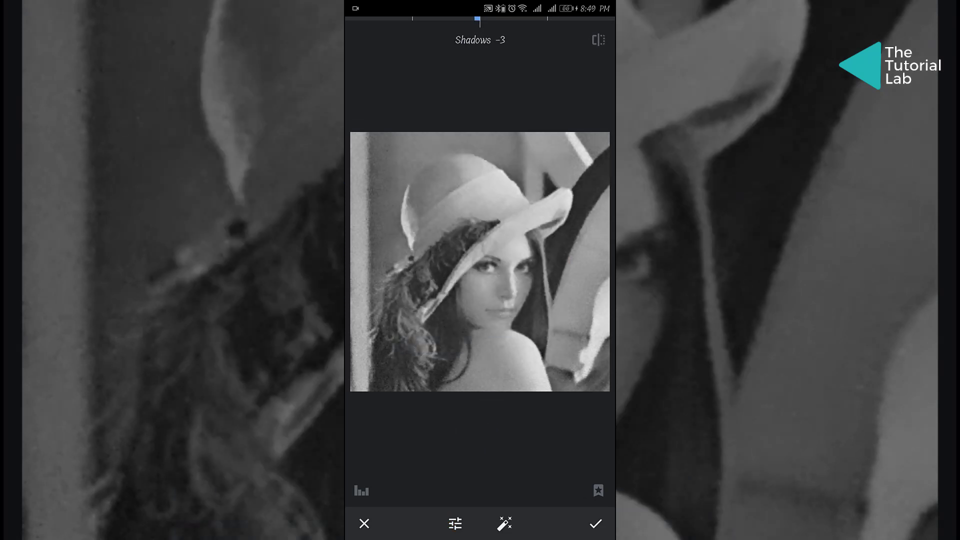
pyautogui.click(598, 524)
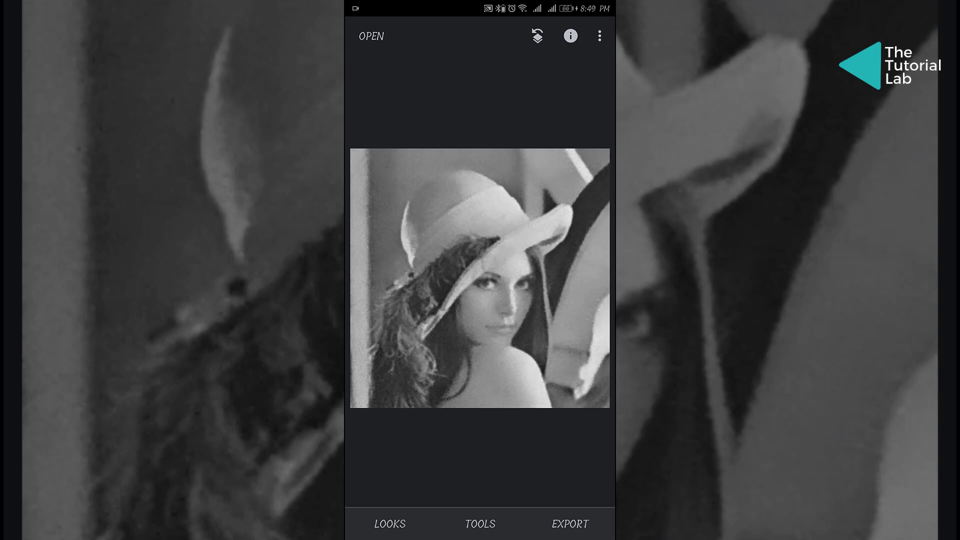
# Export the denoised portrait with Save, creating a copy of the photo.
pyautogui.click(567, 524)
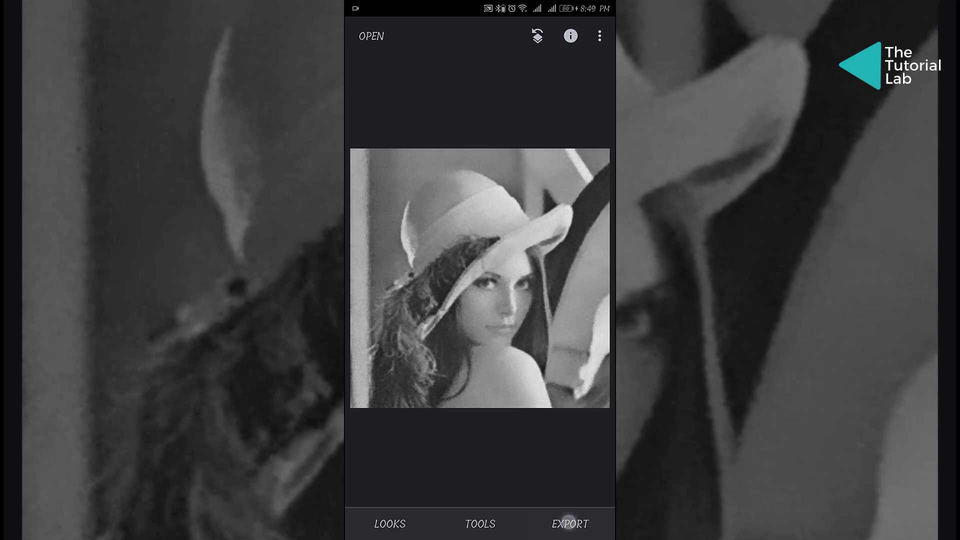
pyautogui.click(568, 524)
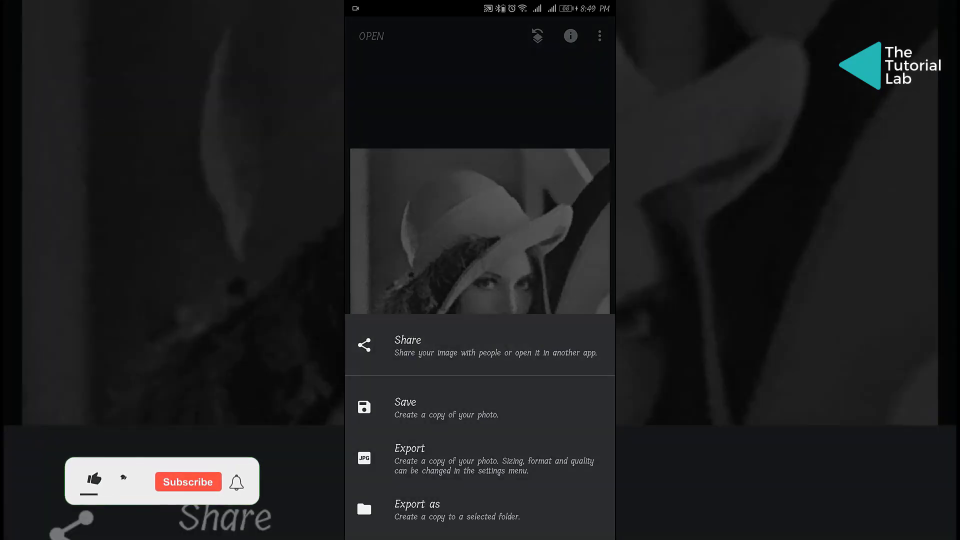
pyautogui.click(405, 407)
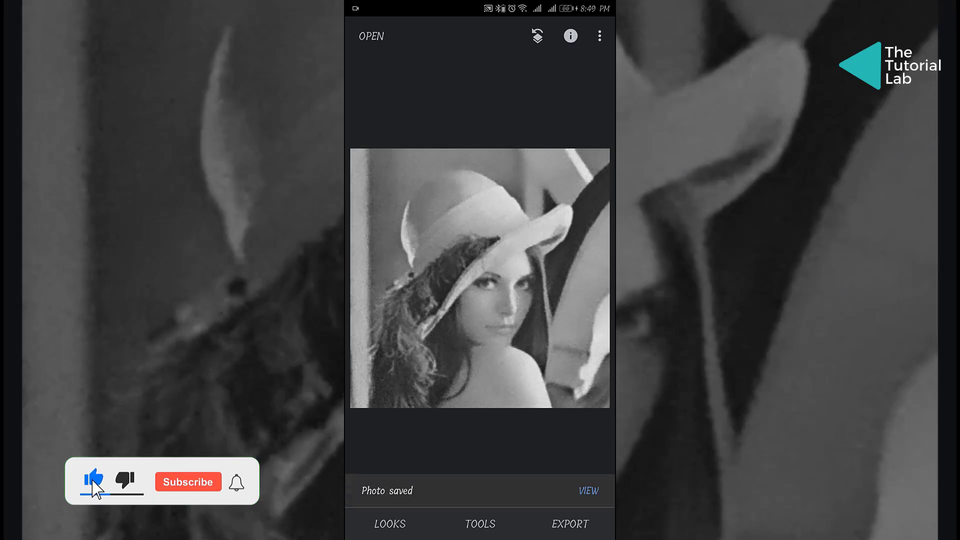
pyautogui.click(188, 482)
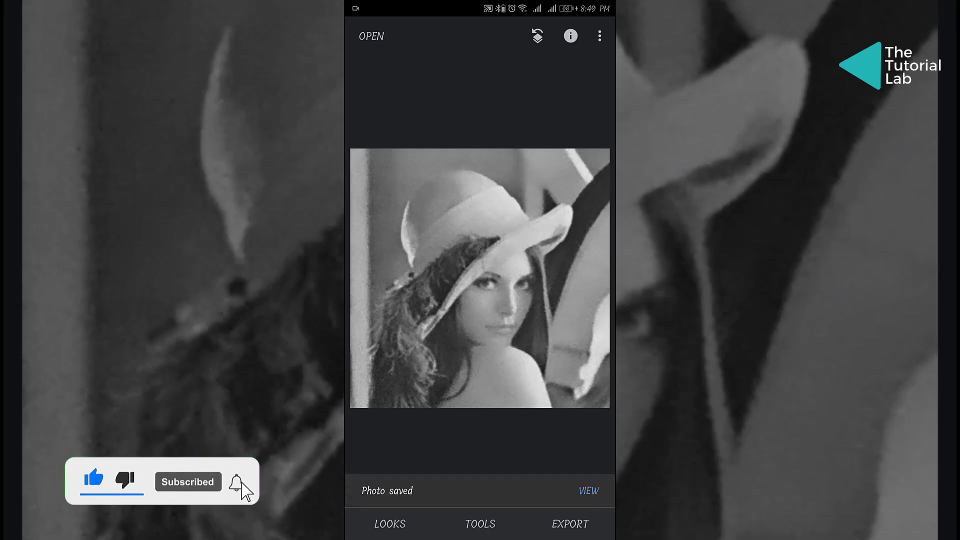